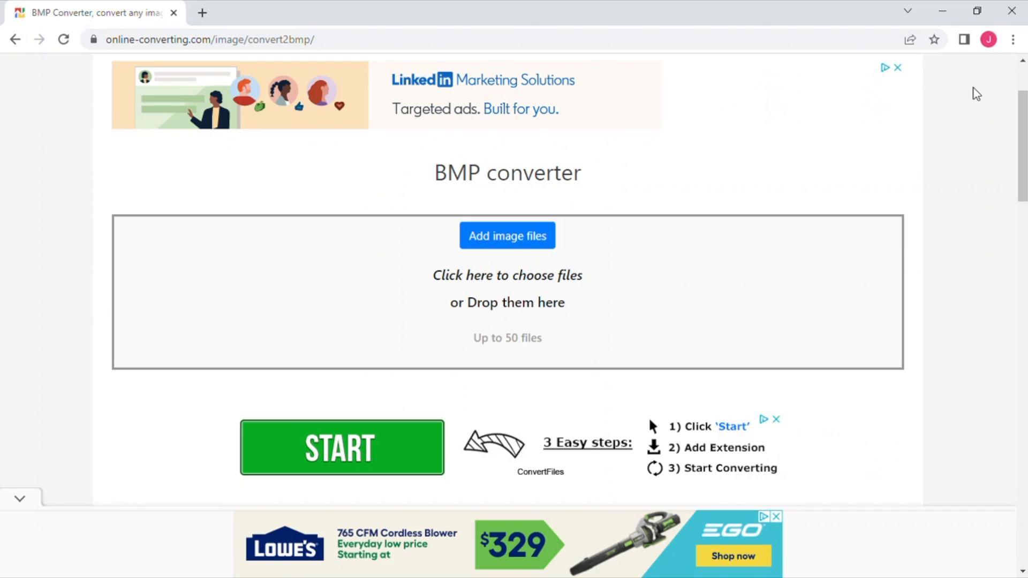
mouse_move(344, 253)
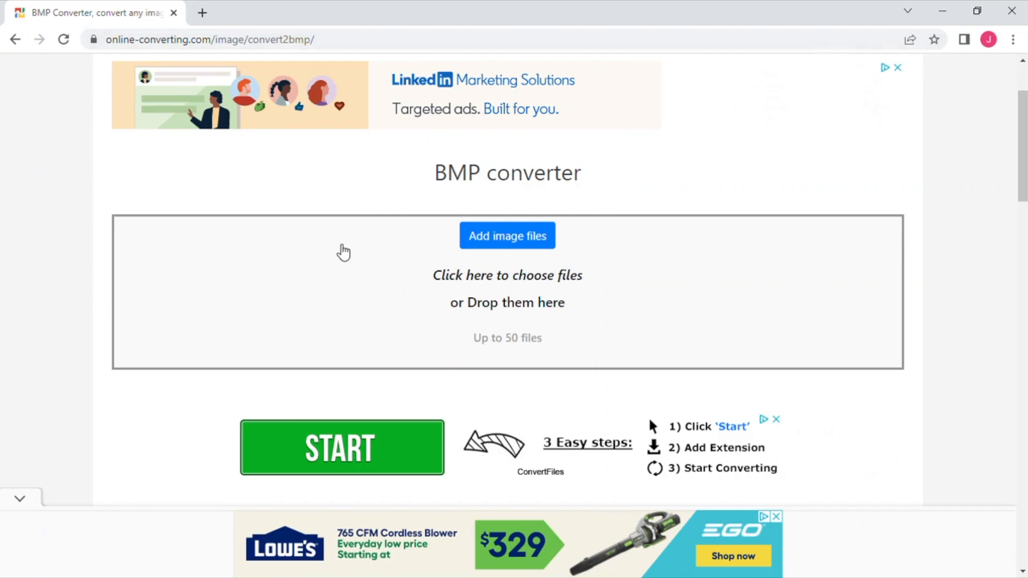
mouse_move(160, 161)
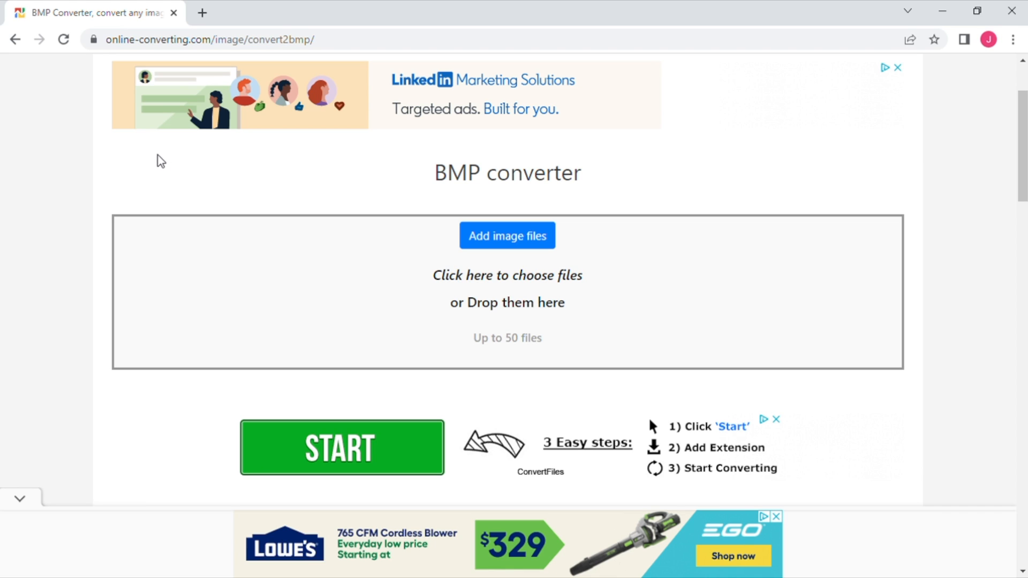
mouse_move(475, 248)
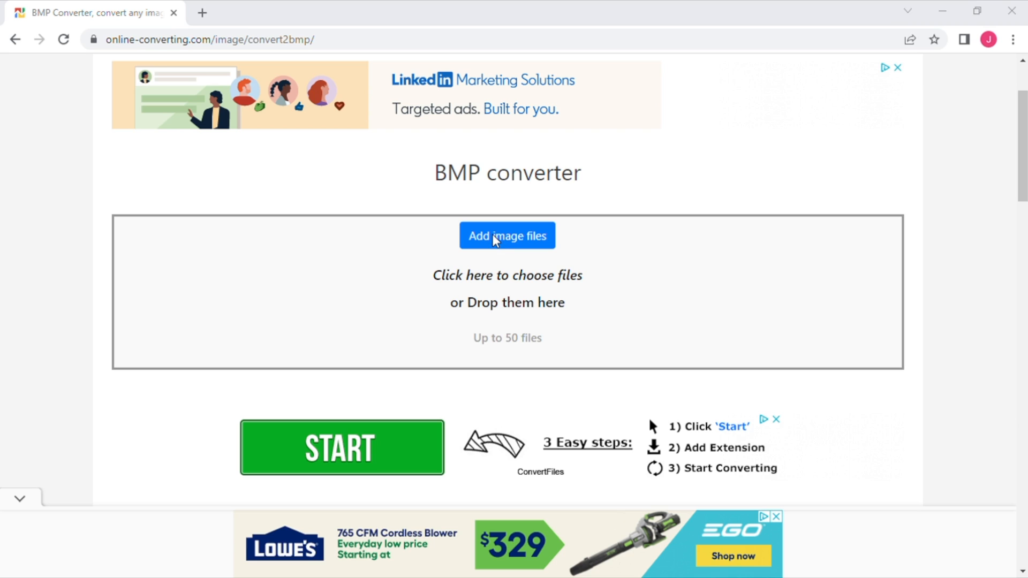
mouse_move(237, 146)
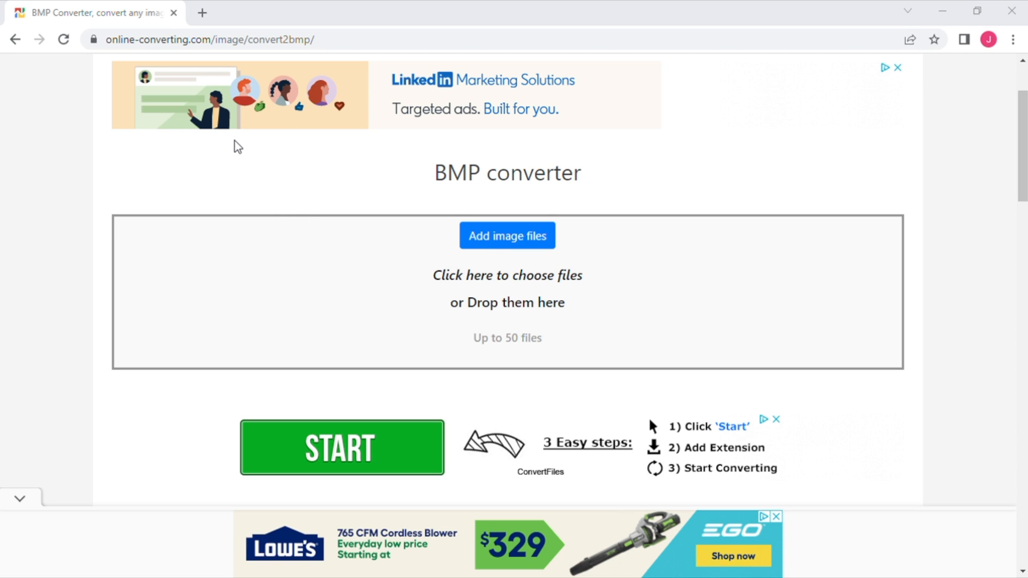
mouse_move(238, 144)
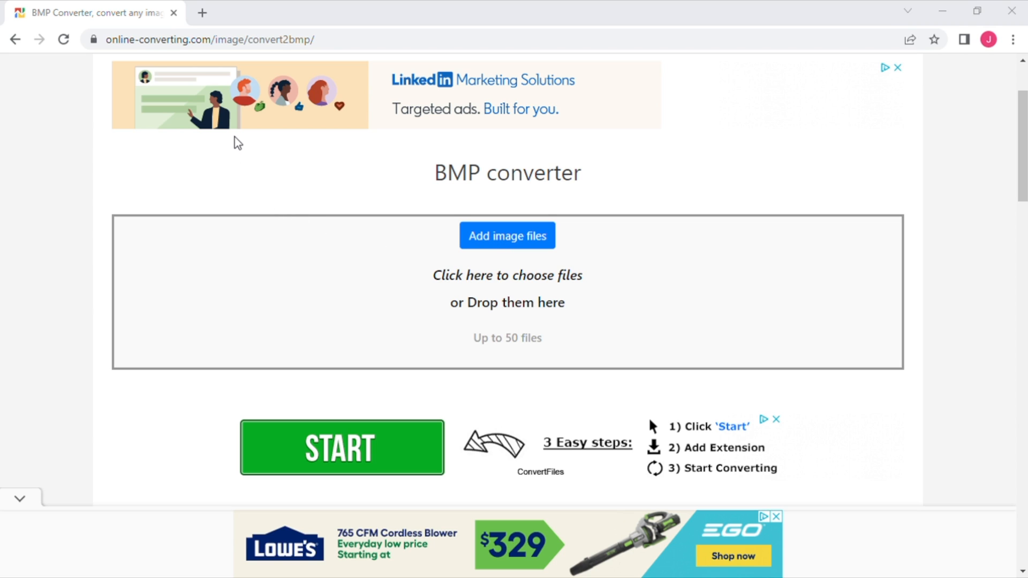
mouse_move(409, 336)
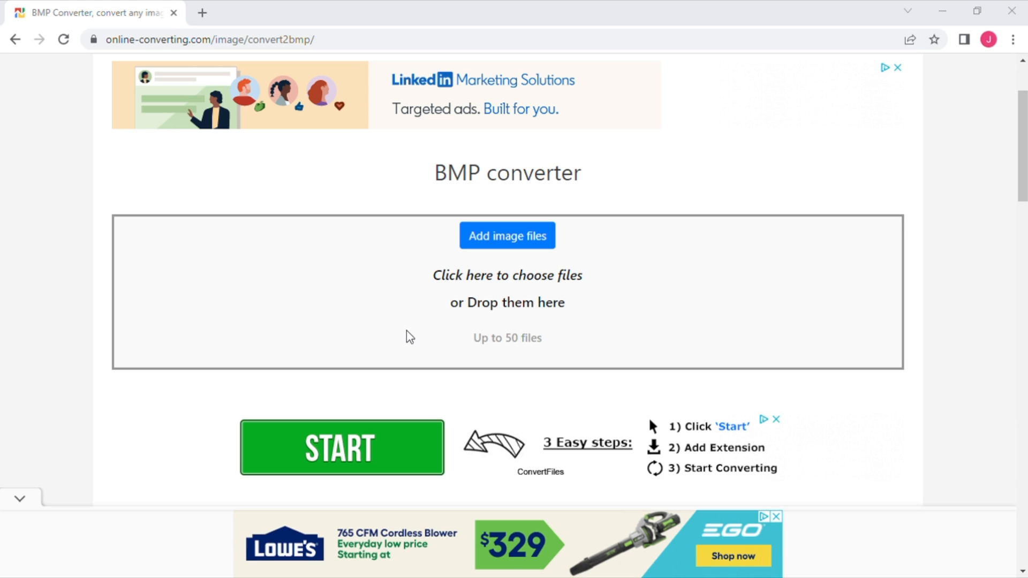
- Convert IMG_0023.JPG to BMP, download IMG_0023.bmp, and dismiss the ad pop-up
left_click(506, 236)
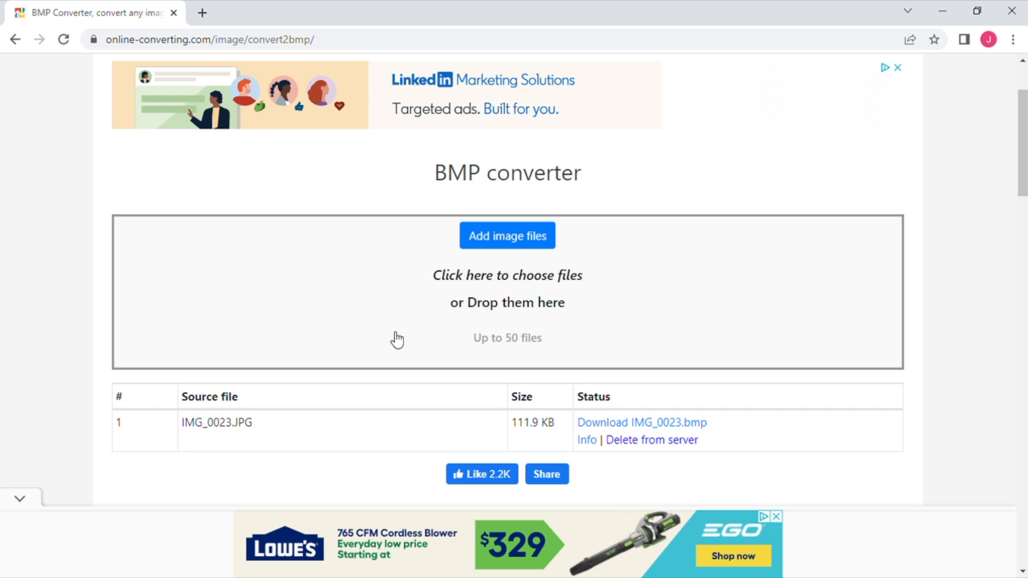
mouse_move(329, 398)
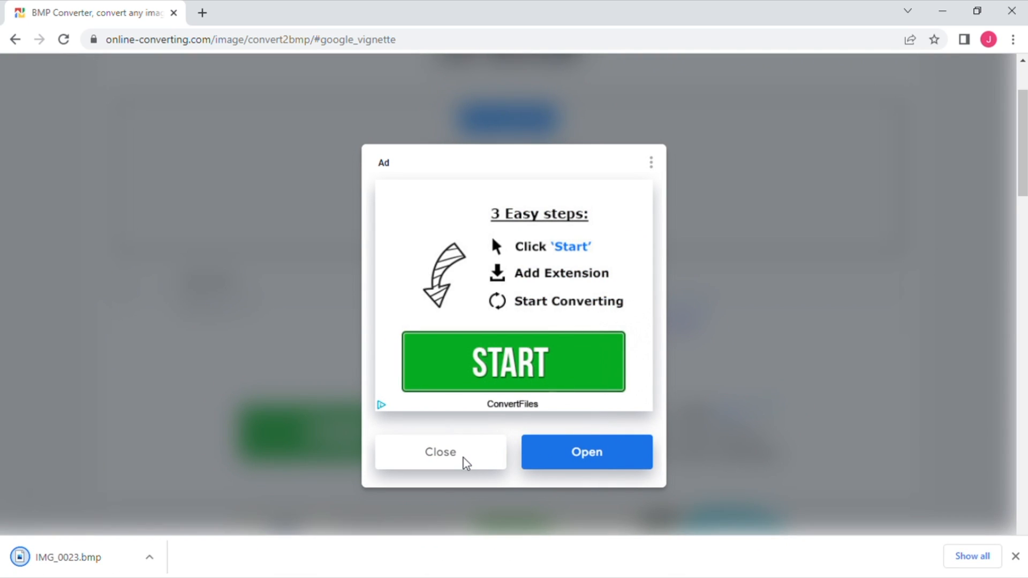
left_click(440, 452)
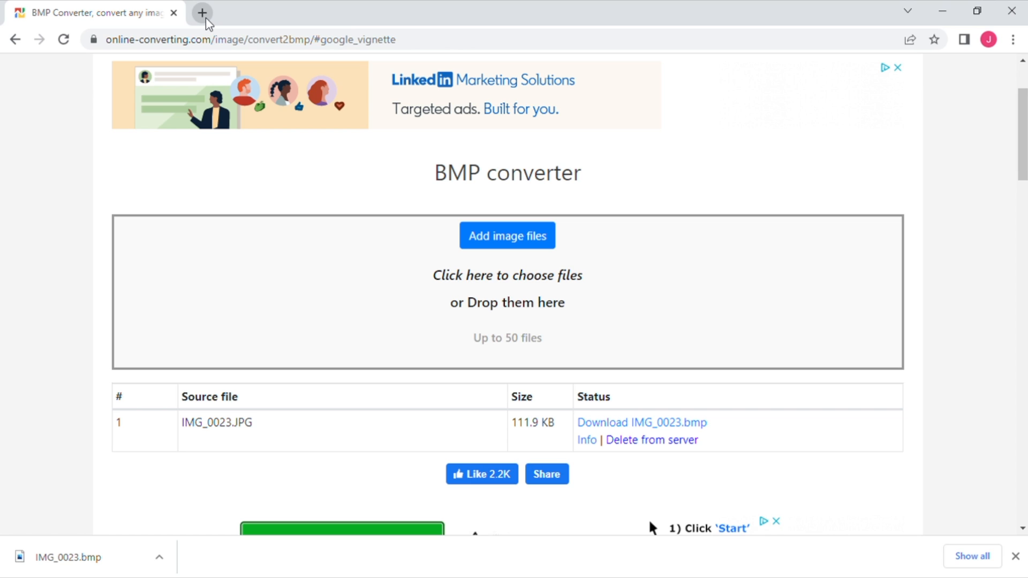
- In a new tab, go to hd-zero.com and open its Download page
left_click(202, 12)
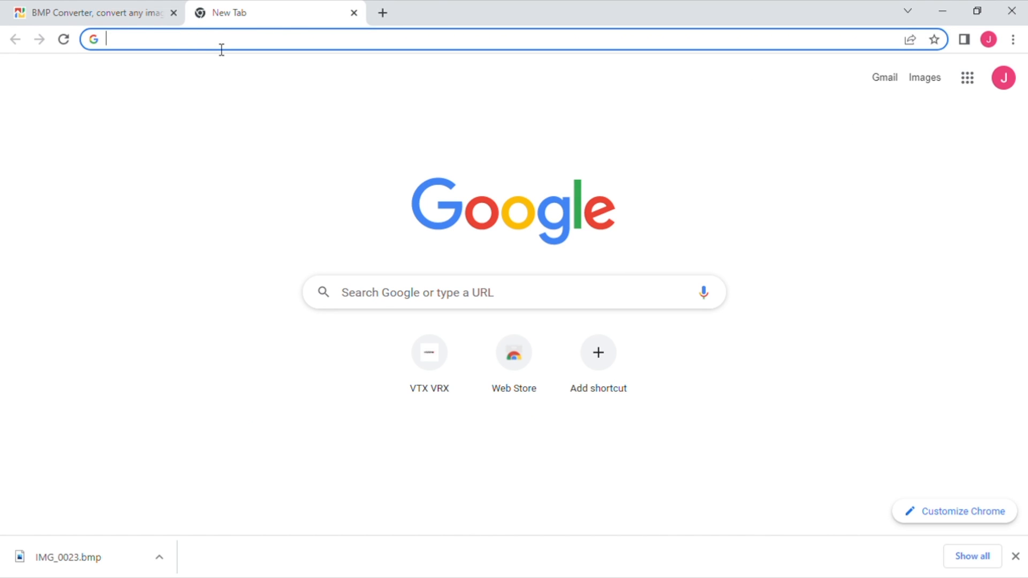
type("hd-zero.com")
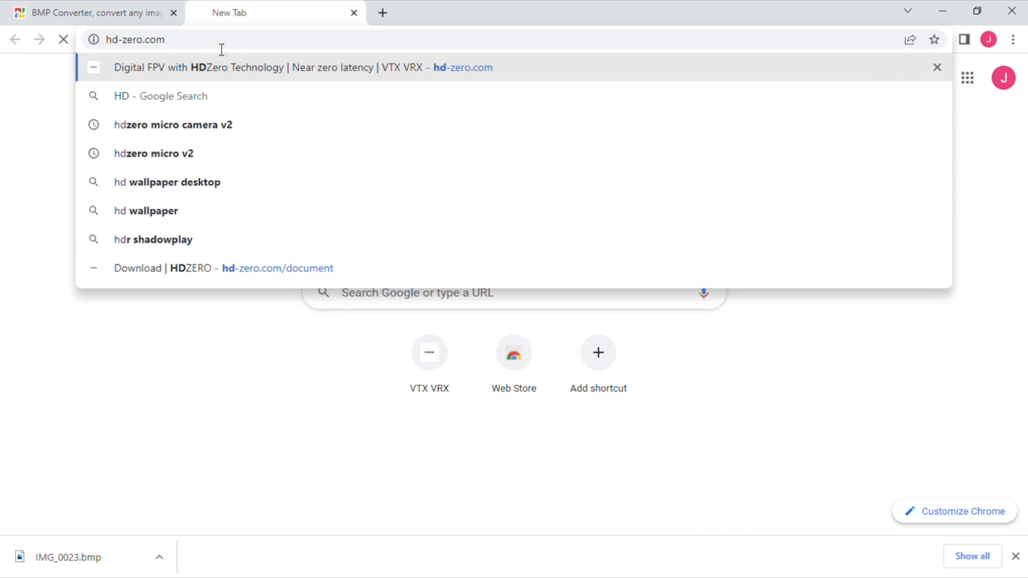
key("Enter")
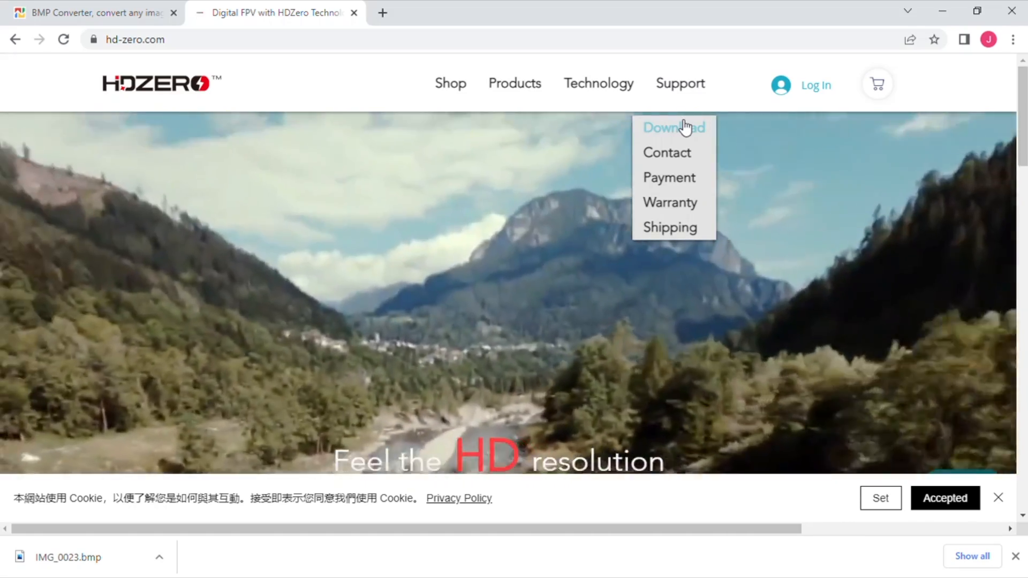
left_click(673, 128)
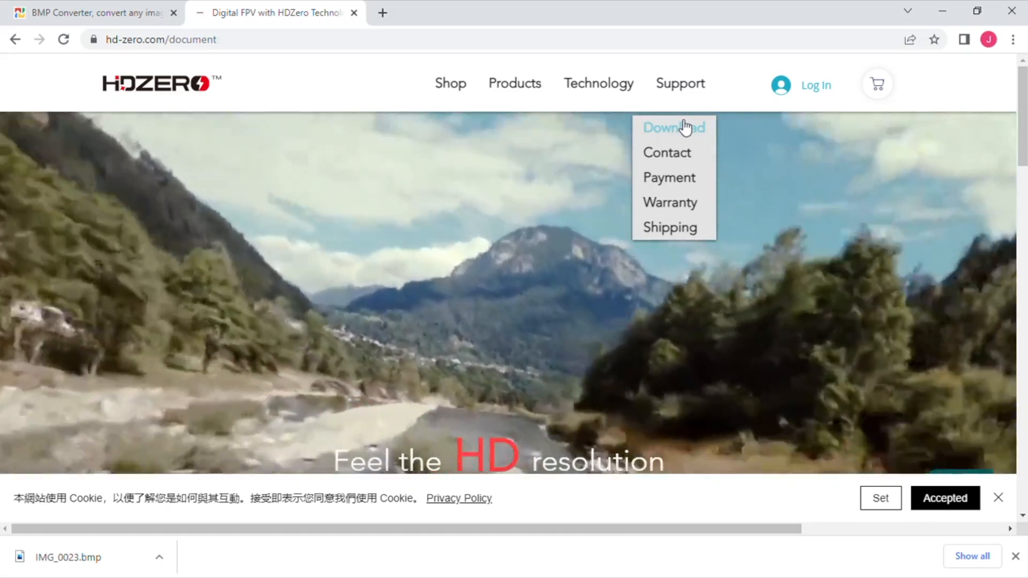
left_click(673, 127)
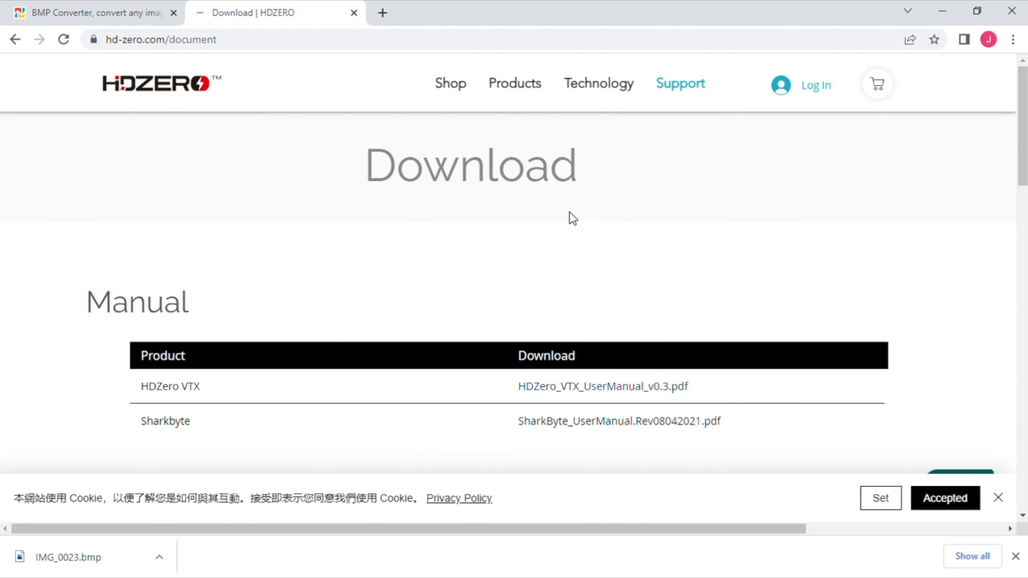
- Accept cookies and download Customize_logo.zip from the Utilities section
scroll("down", 3)
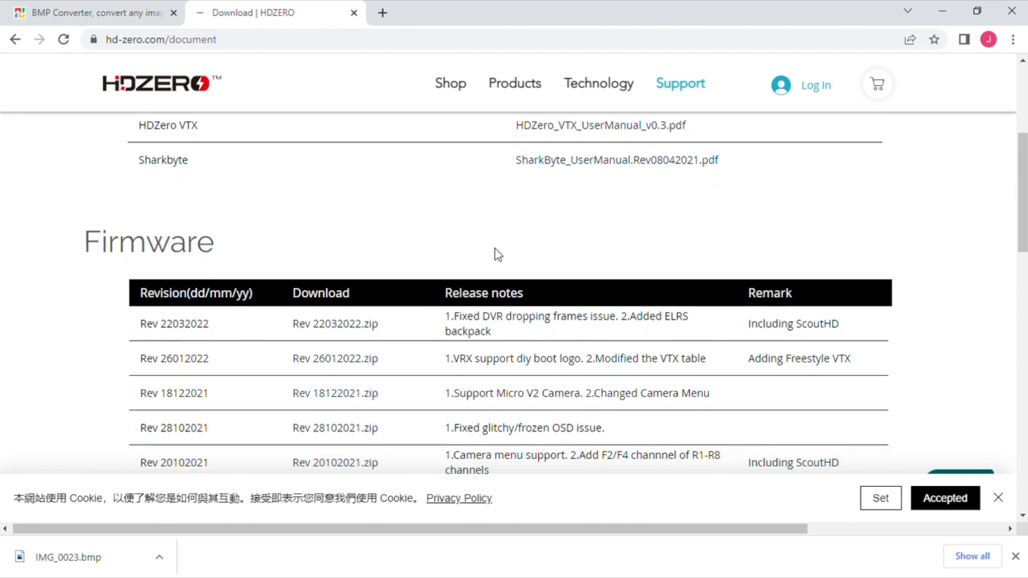
scroll("down", 3)
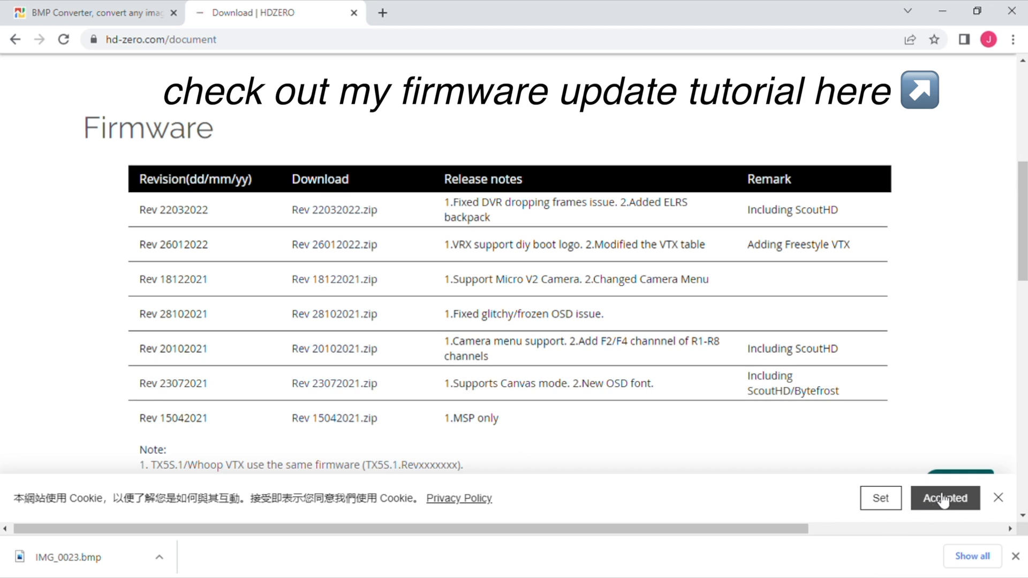
left_click(945, 499)
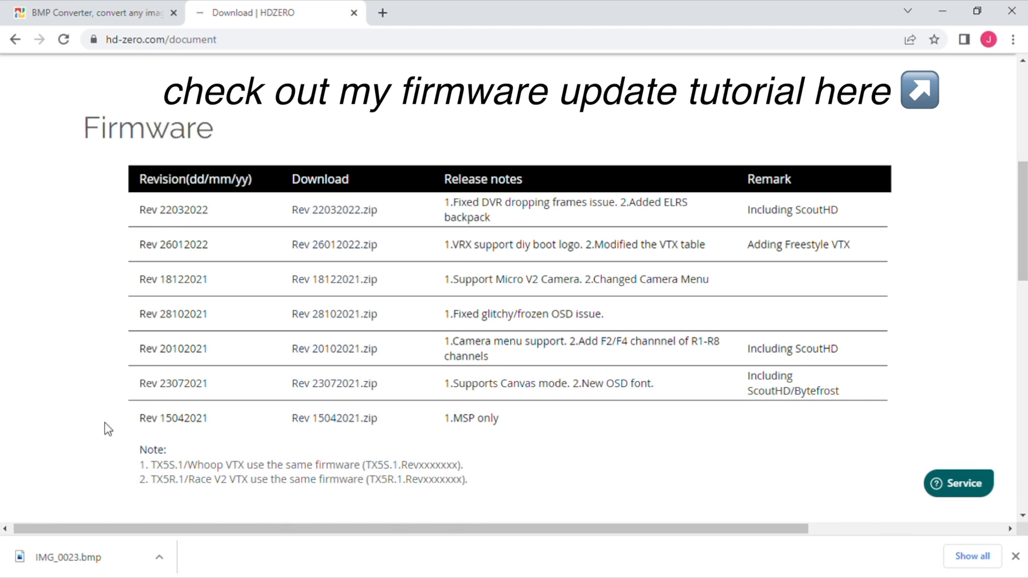
scroll("down", 3)
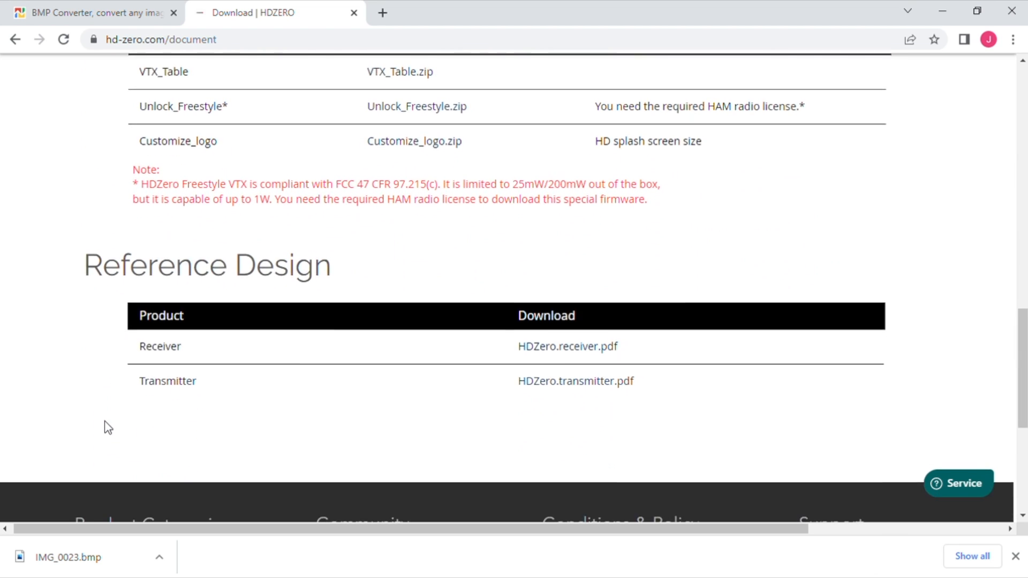
scroll("up", 3)
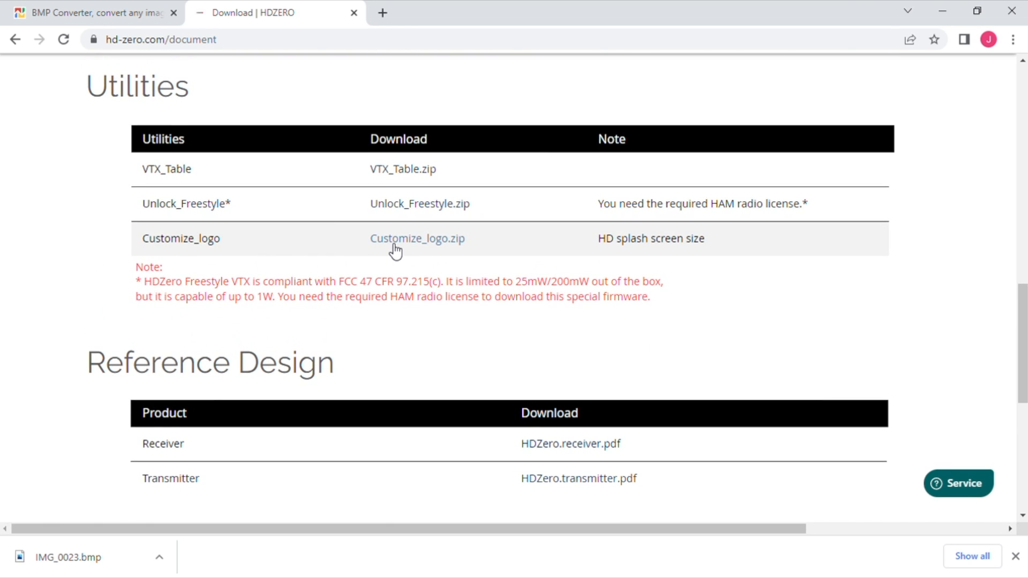
left_click(417, 238)
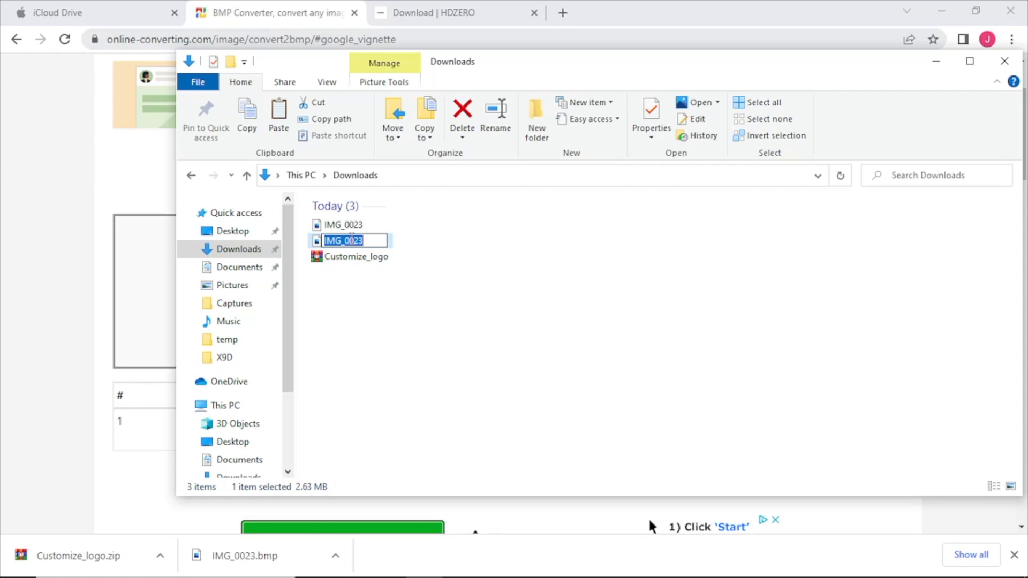
- Rename the IMG_0023 bitmap in Downloads to LOGO
type("LOGO")
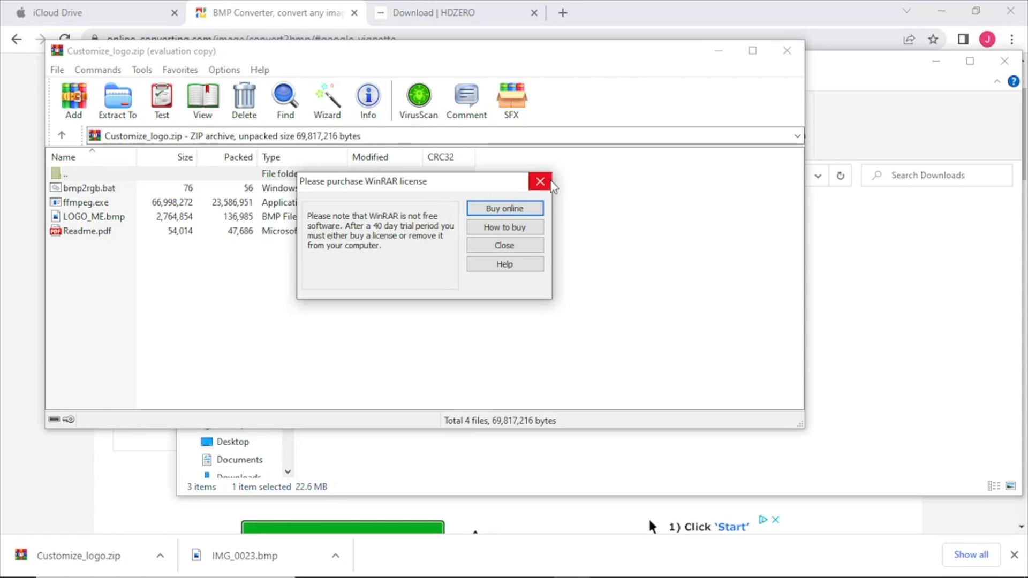
- Dismiss the license notice and extract Customize_logo.zip into a new C:\temp folder
left_click(539, 181)
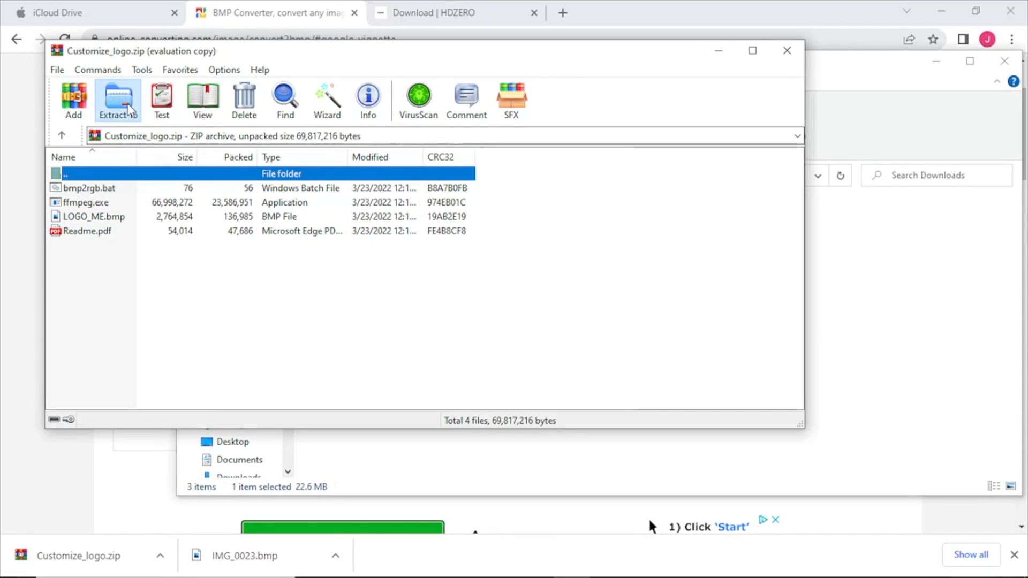
left_click(116, 100)
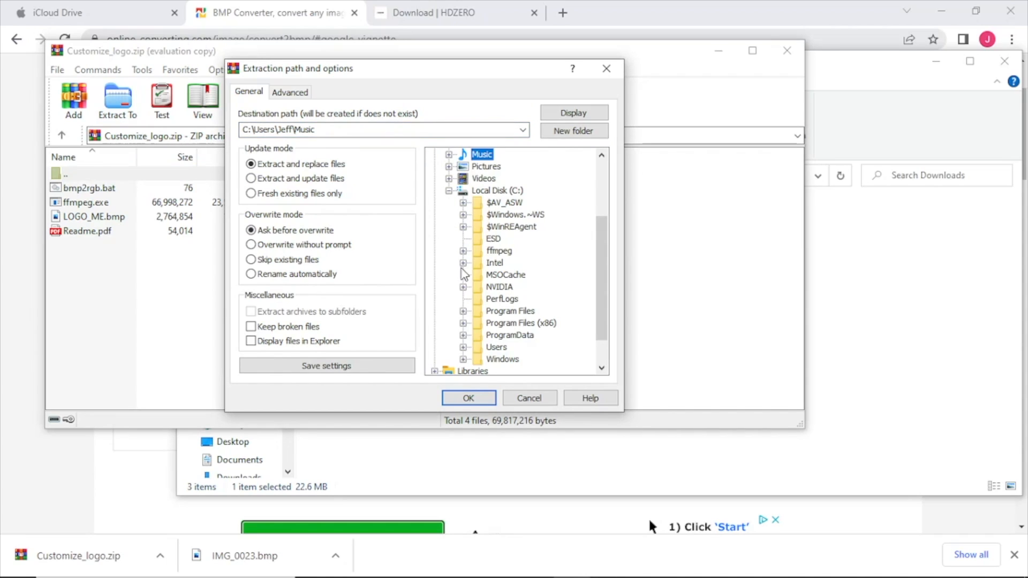
left_click(497, 190)
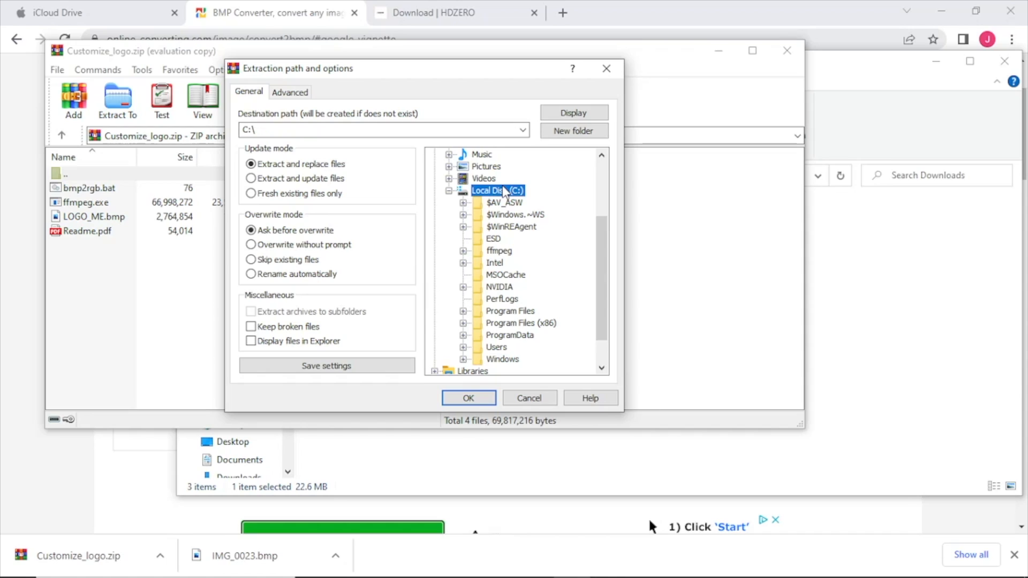
left_click(572, 131)
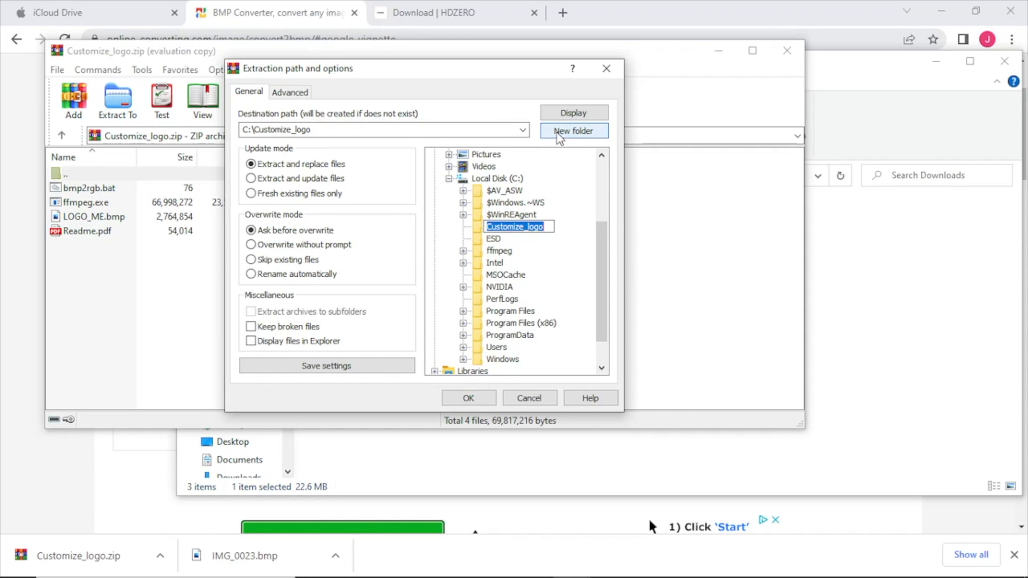
type("temp")
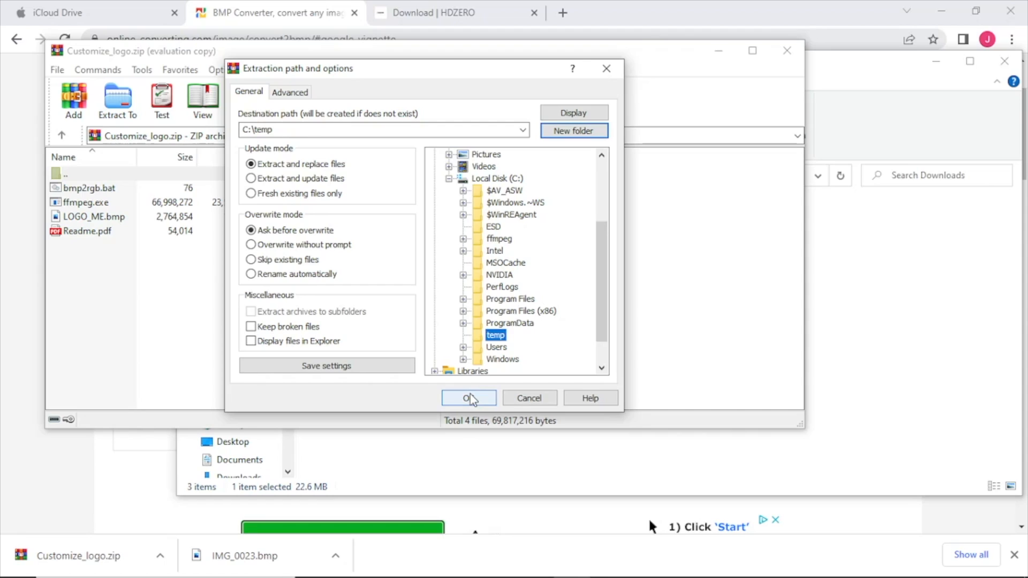
left_click(468, 398)
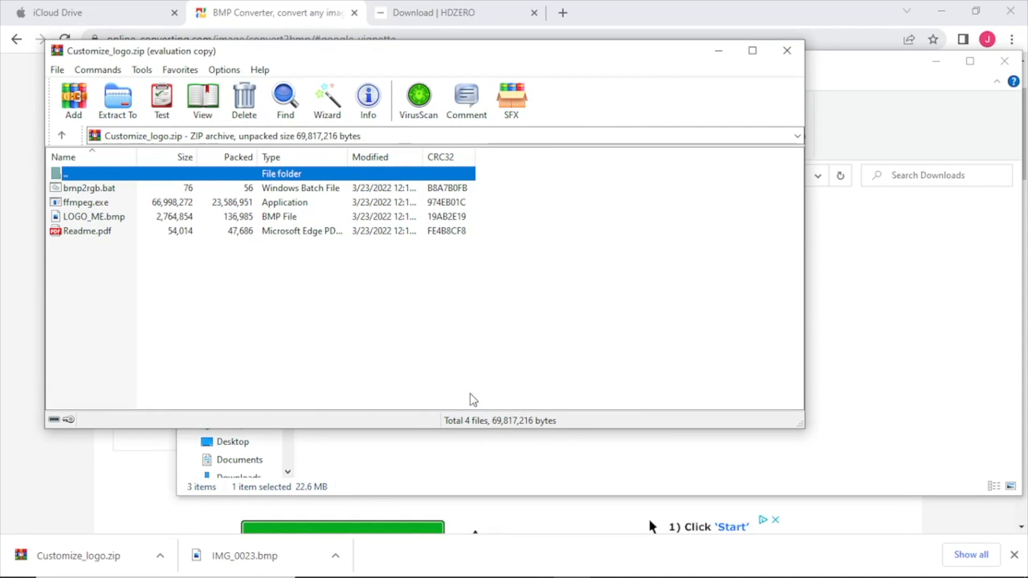
mouse_move(788, 50)
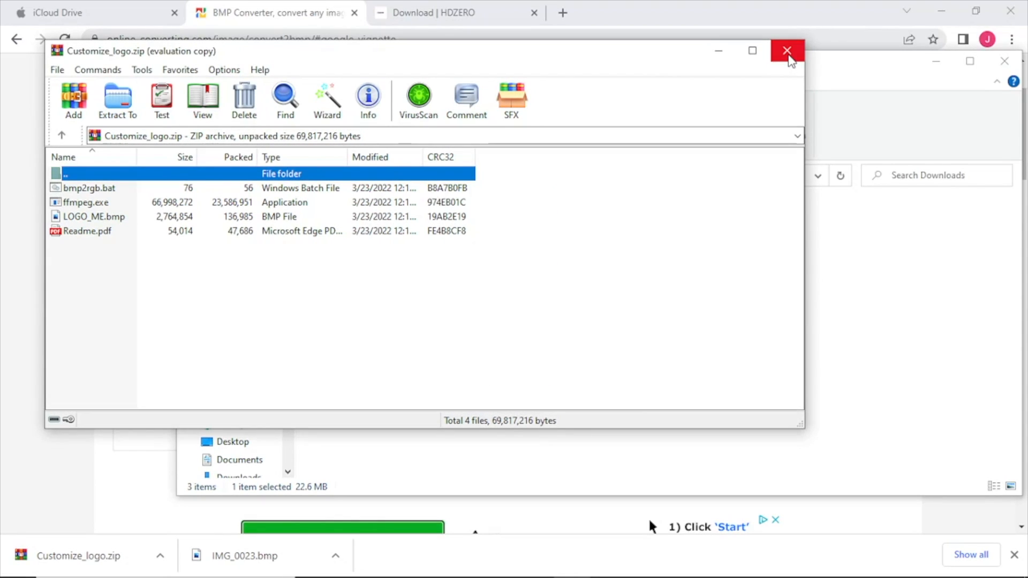
- Close WinRAR and cut the LOGO_ME image from Downloads
left_click(787, 51)
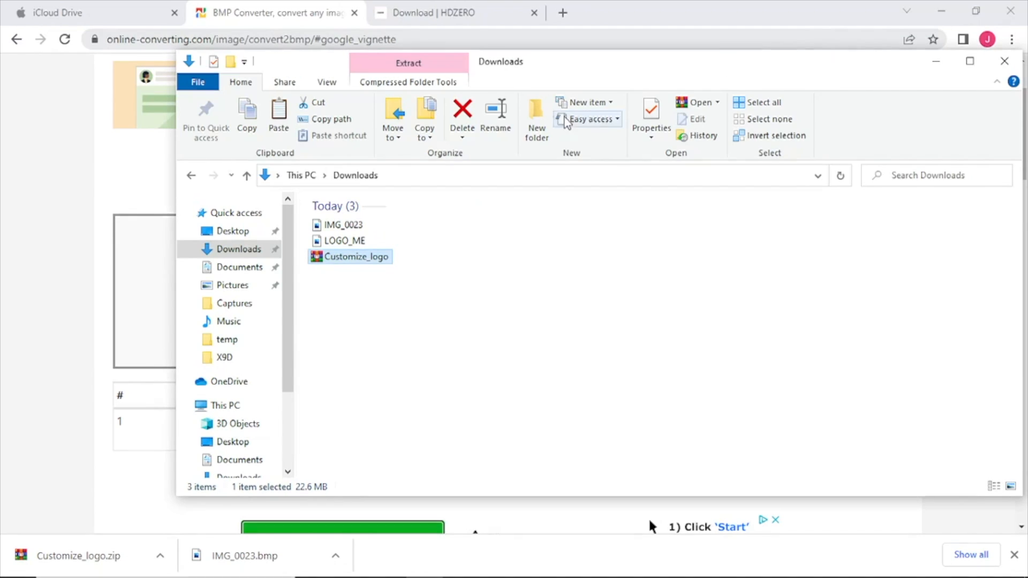
mouse_move(292, 305)
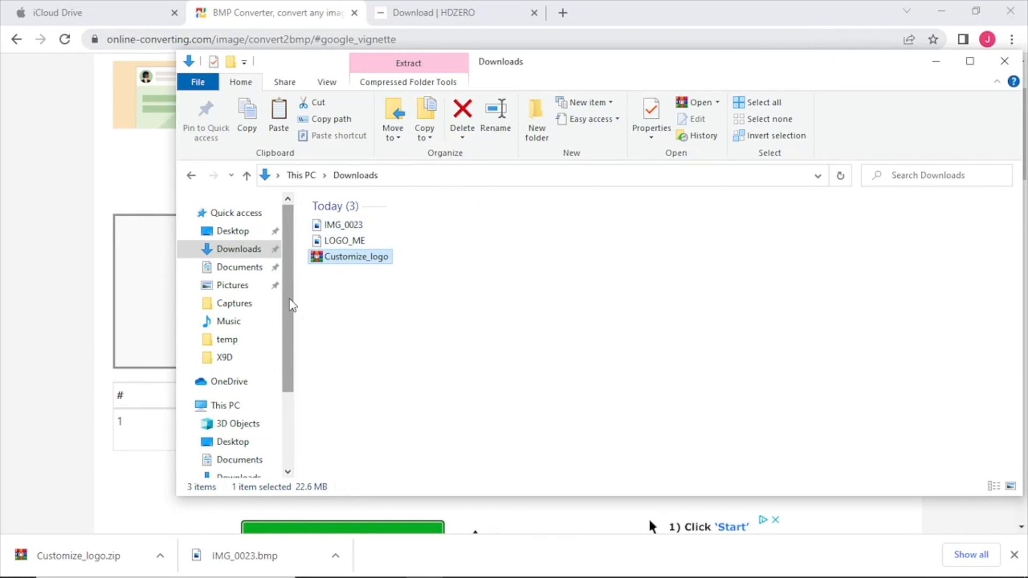
mouse_move(347, 239)
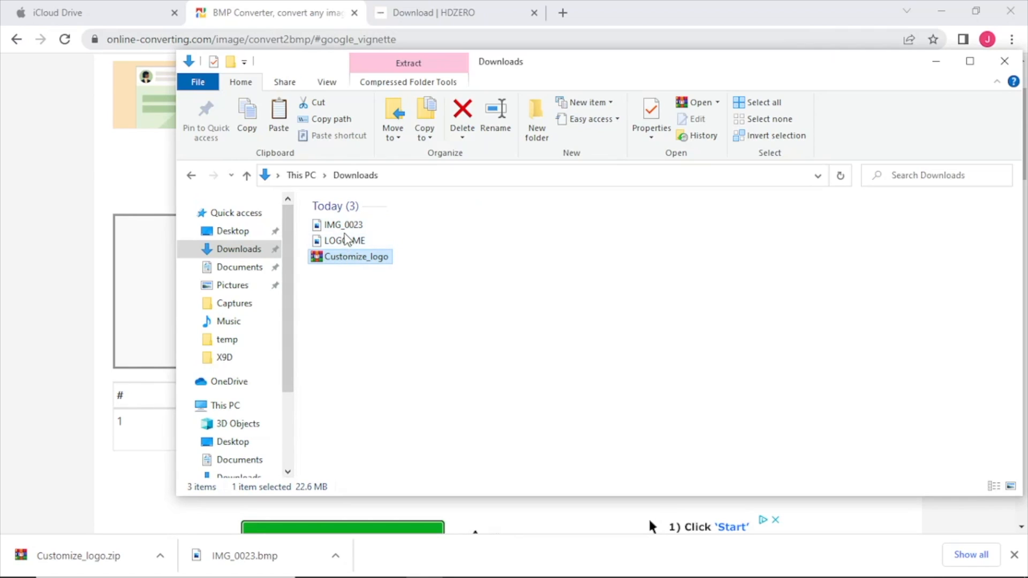
left_click(343, 240)
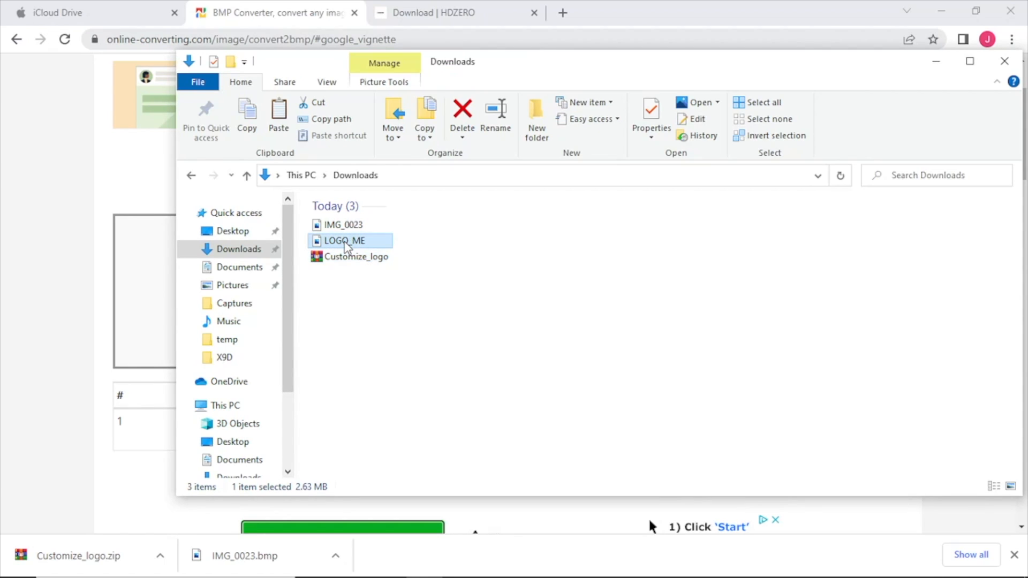
right_click(344, 240)
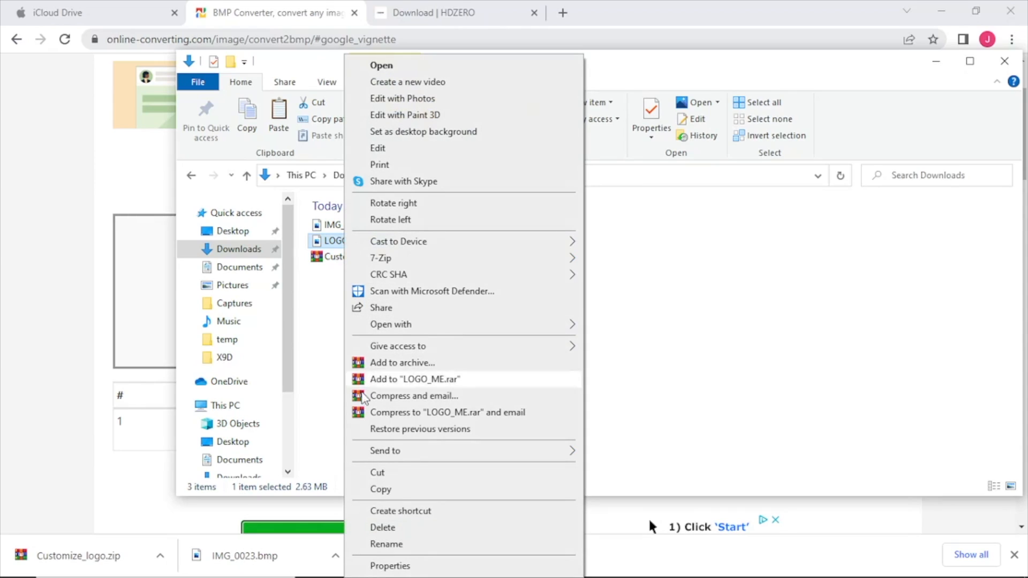
mouse_move(377, 476)
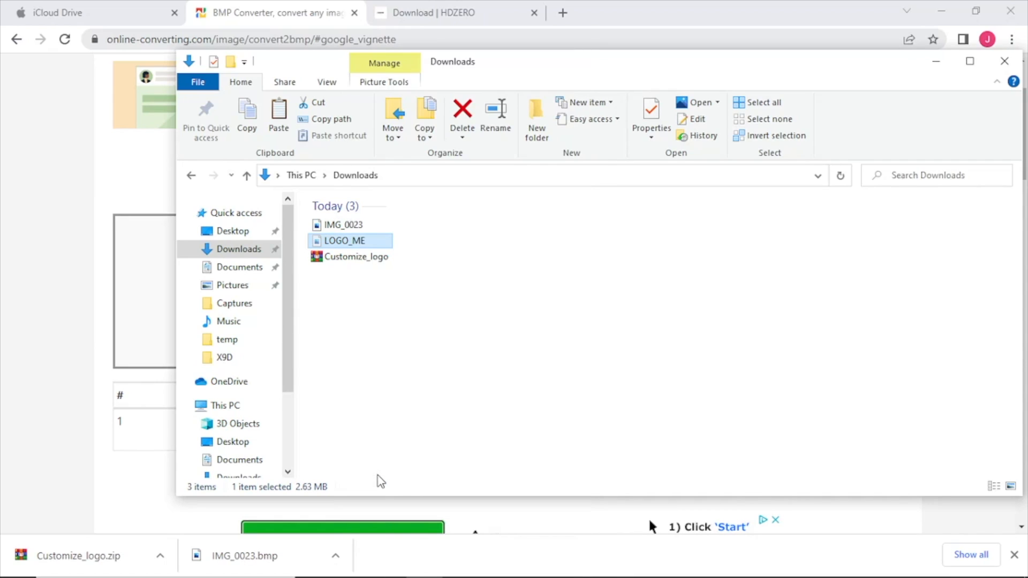
- Paste LOGO_ME into C:\temp, replacing the existing LOGO_ME.BMP
scroll("down", 3)
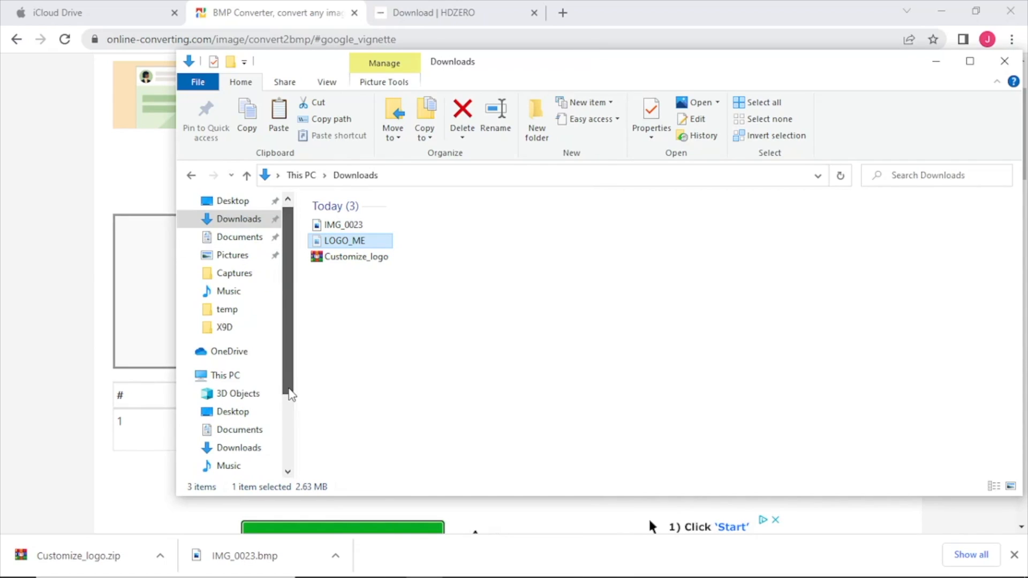
scroll("down", 3)
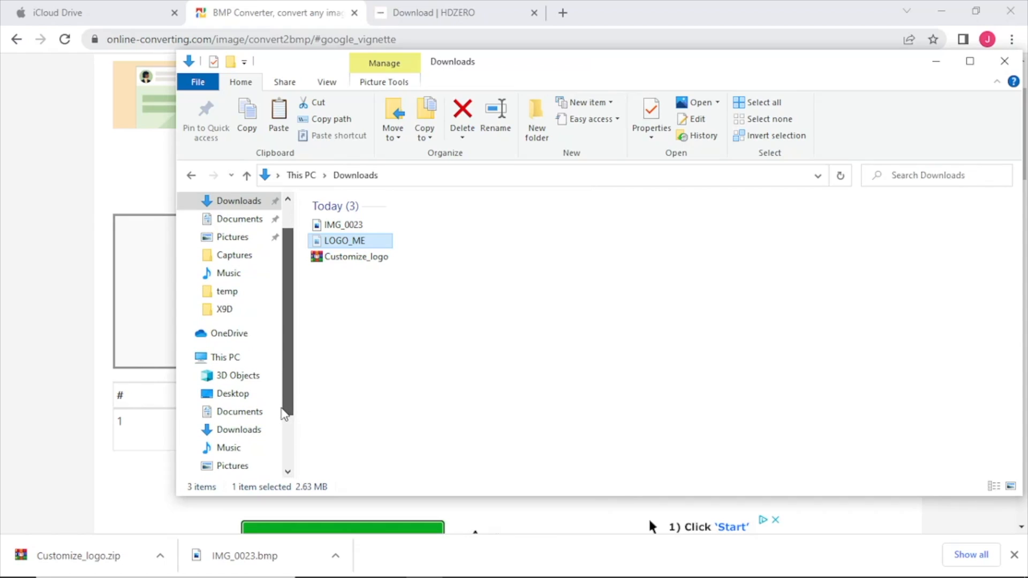
scroll("down", 3)
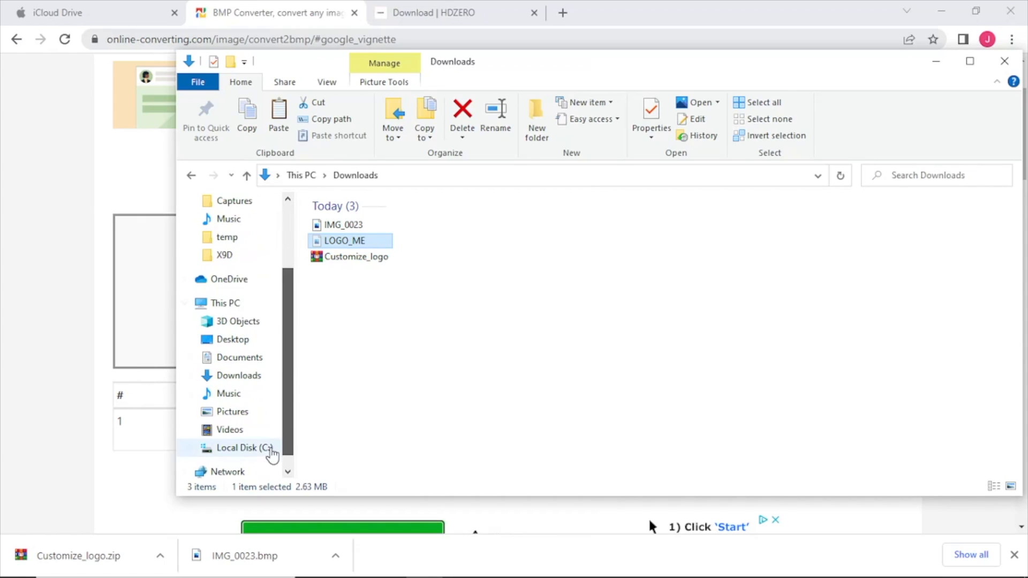
left_click(243, 448)
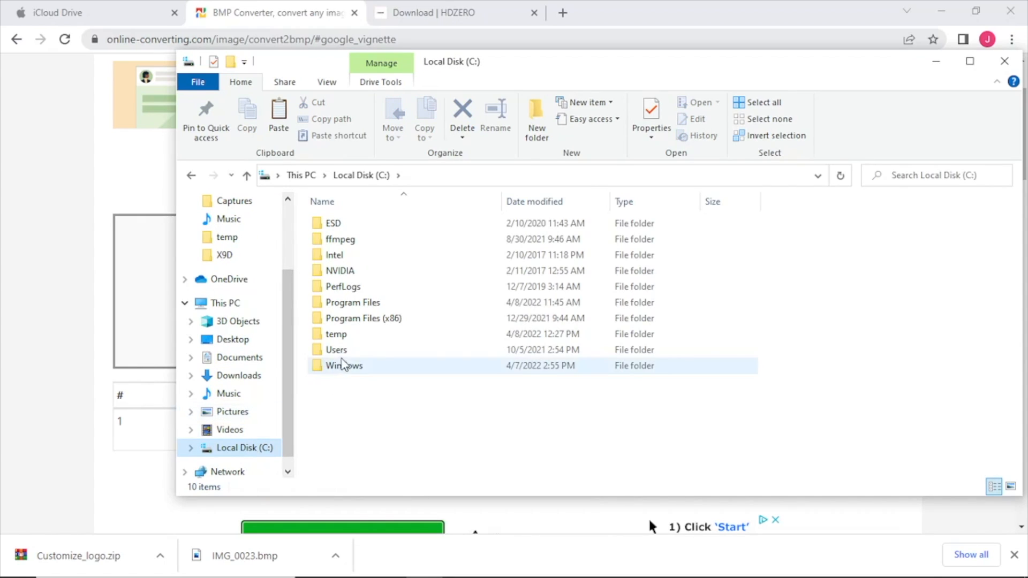
double_click(336, 334)
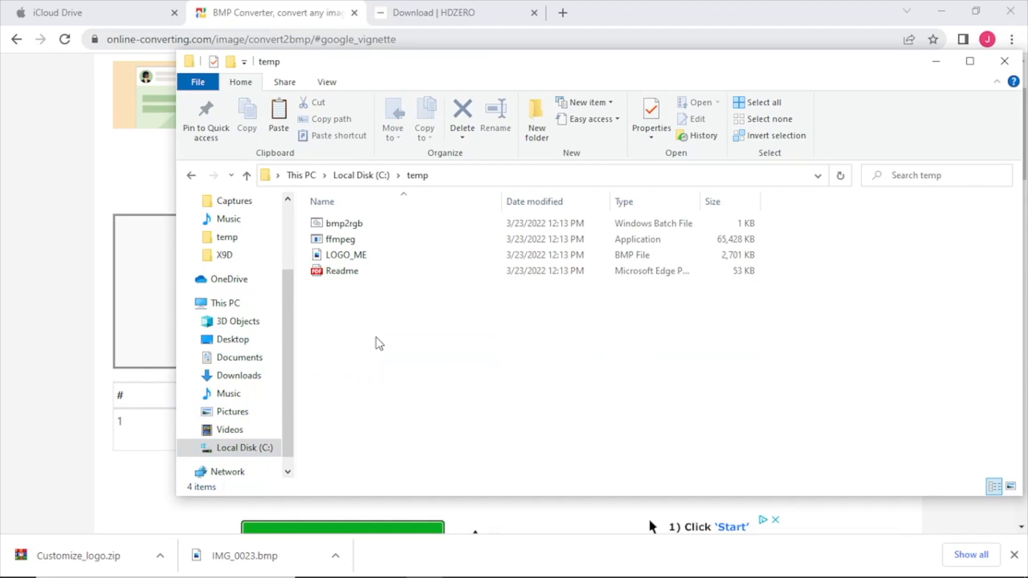
right_click(379, 343)
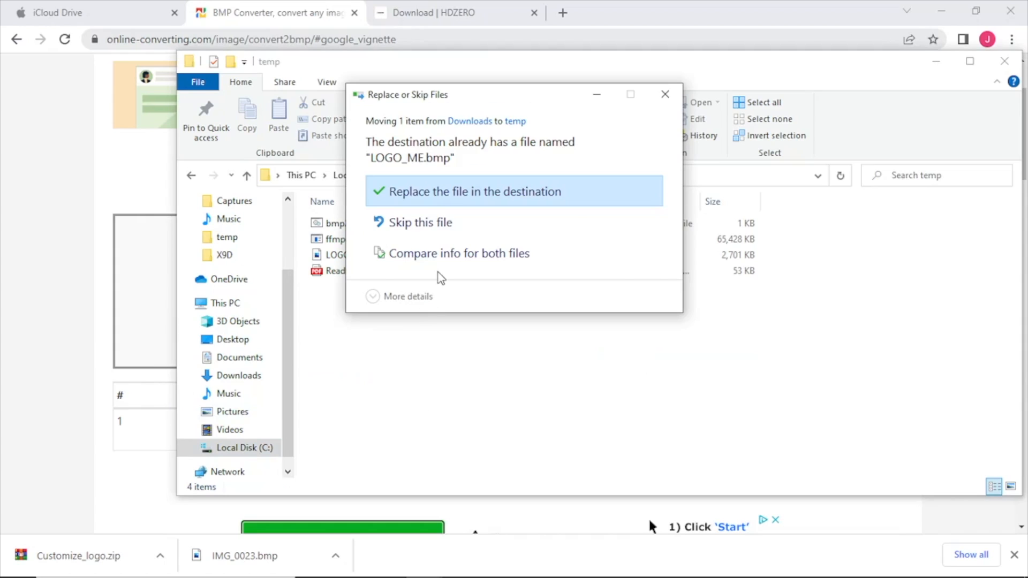
left_click(474, 192)
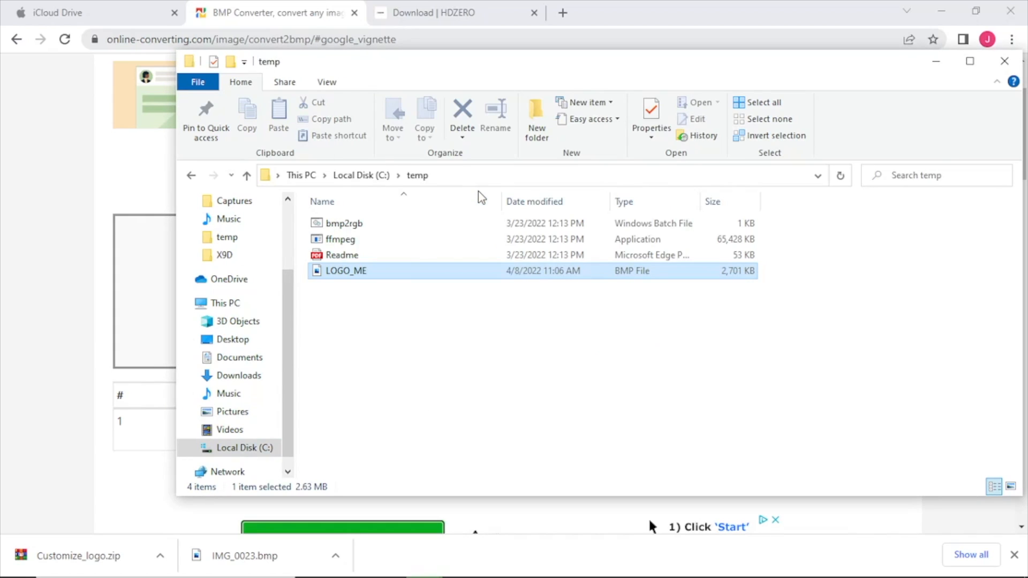